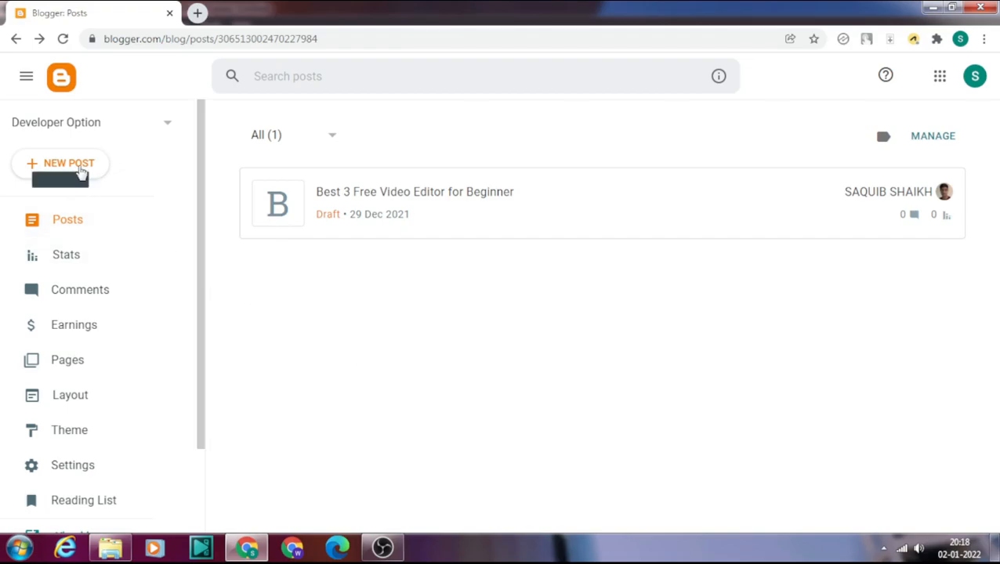
pyautogui.moveTo(69, 163)
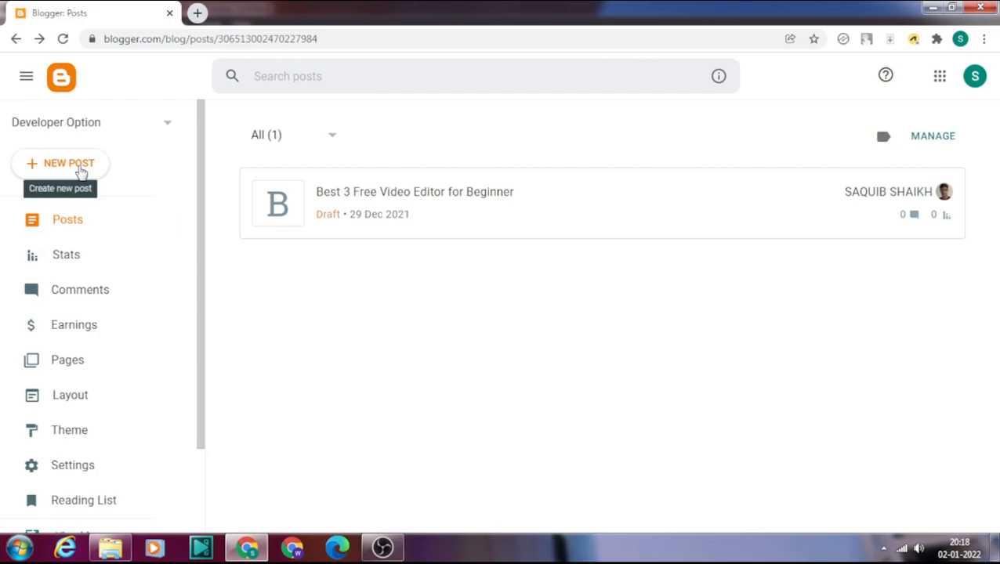
pyautogui.moveTo(69, 169)
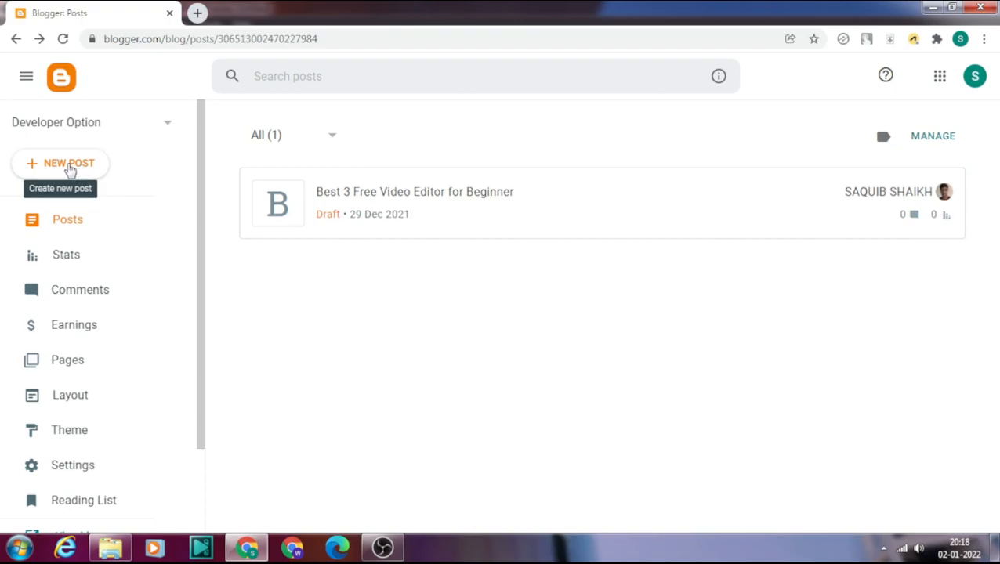
# - Start a new untitled post and switch the editor to Compose view
pyautogui.click(69, 163)
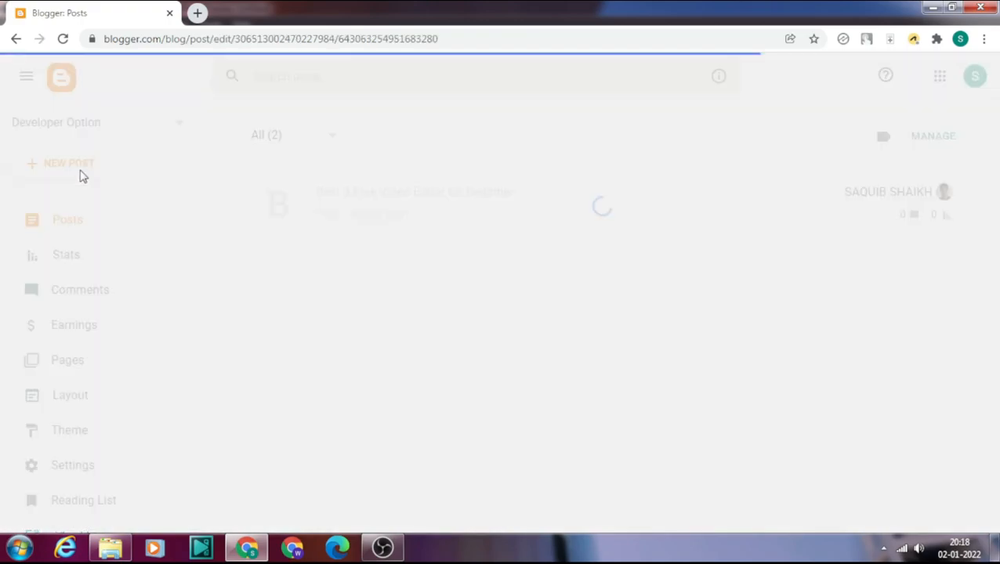
pyautogui.click(69, 163)
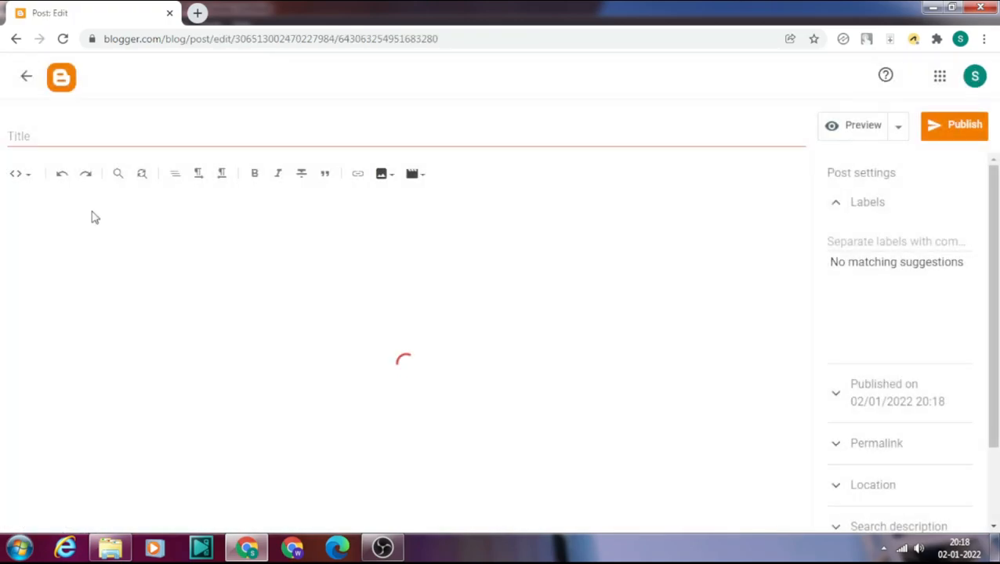
pyautogui.click(15, 172)
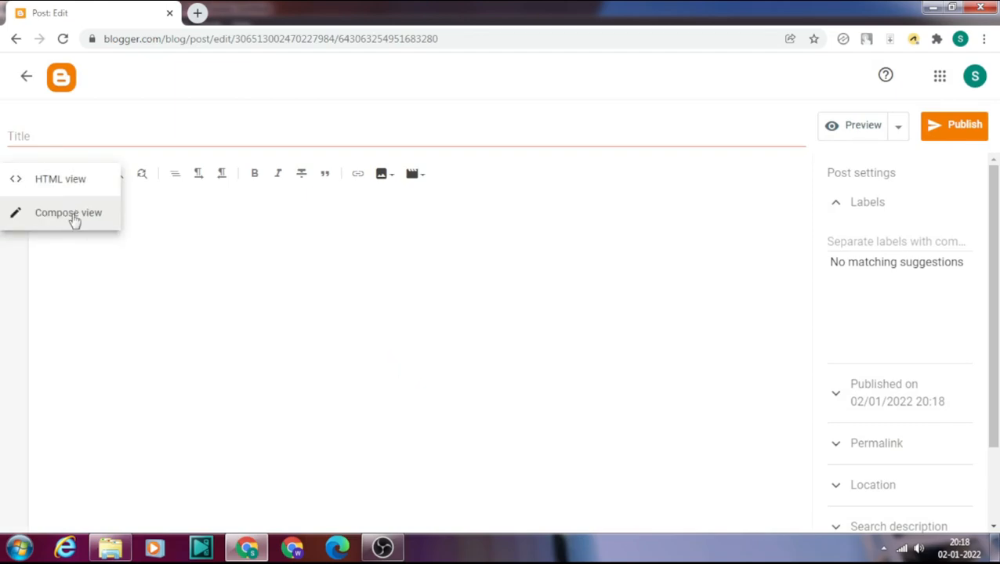
pyautogui.click(69, 213)
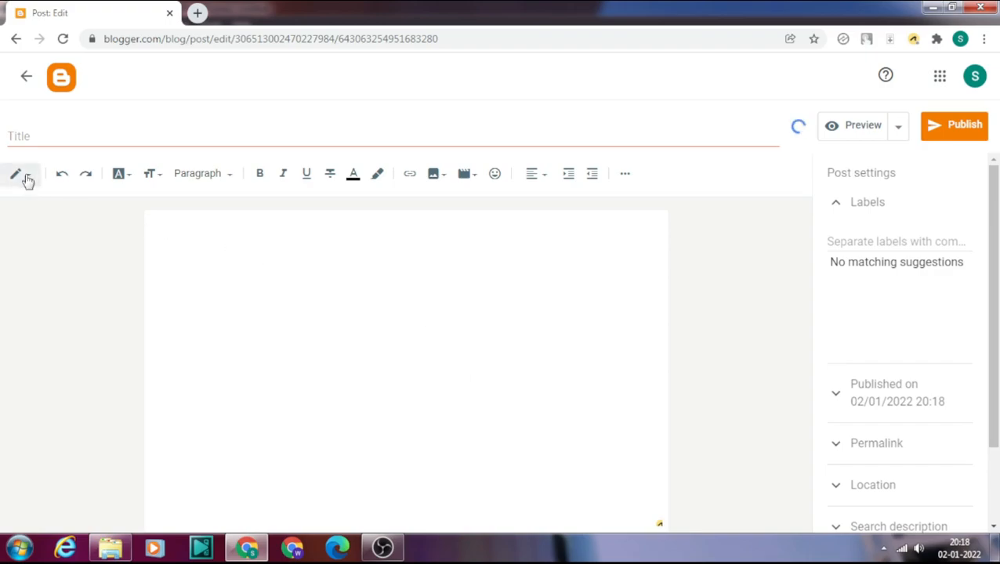
# - Switch the editor to HTML view to edit the post's raw source
pyautogui.click(15, 172)
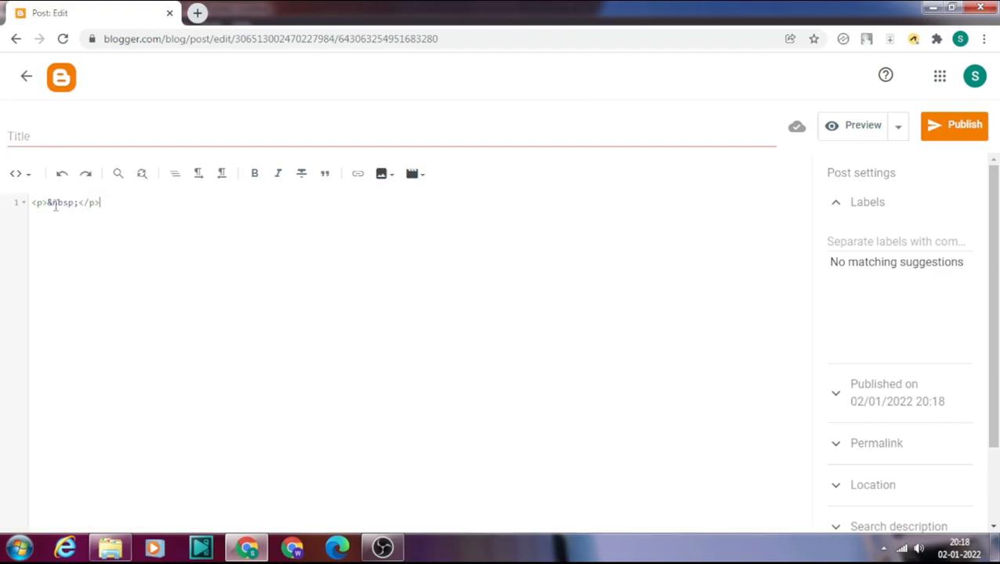
pyautogui.moveTo(98, 216)
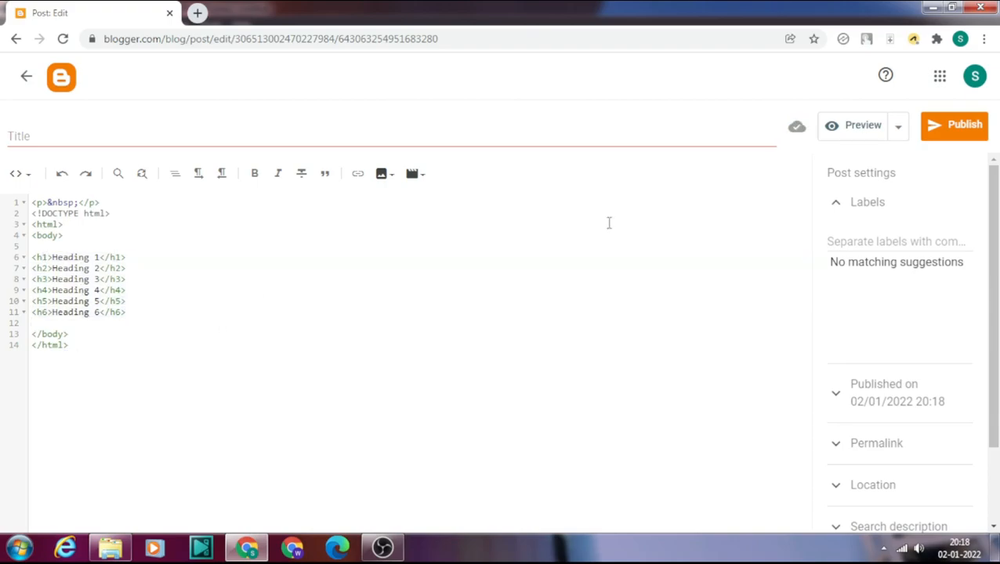
pyautogui.moveTo(862, 135)
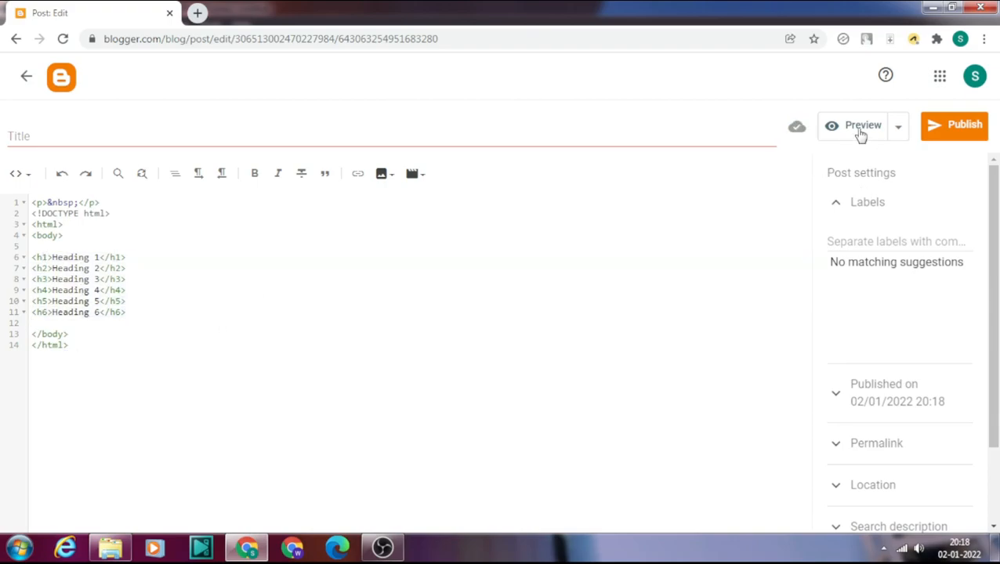
# - Open a preview of the post in a new browser tab
pyautogui.click(863, 126)
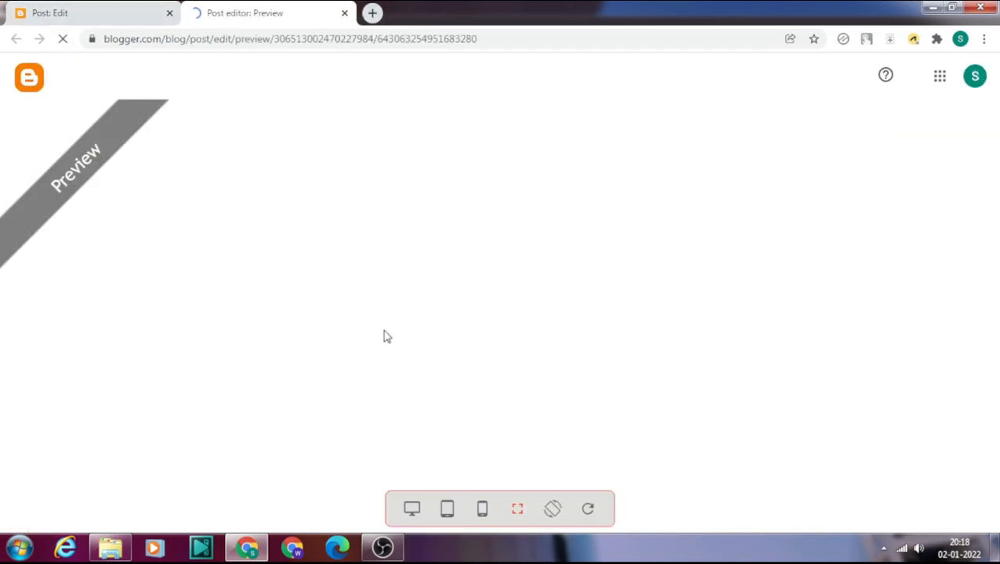
pyautogui.moveTo(329, 362)
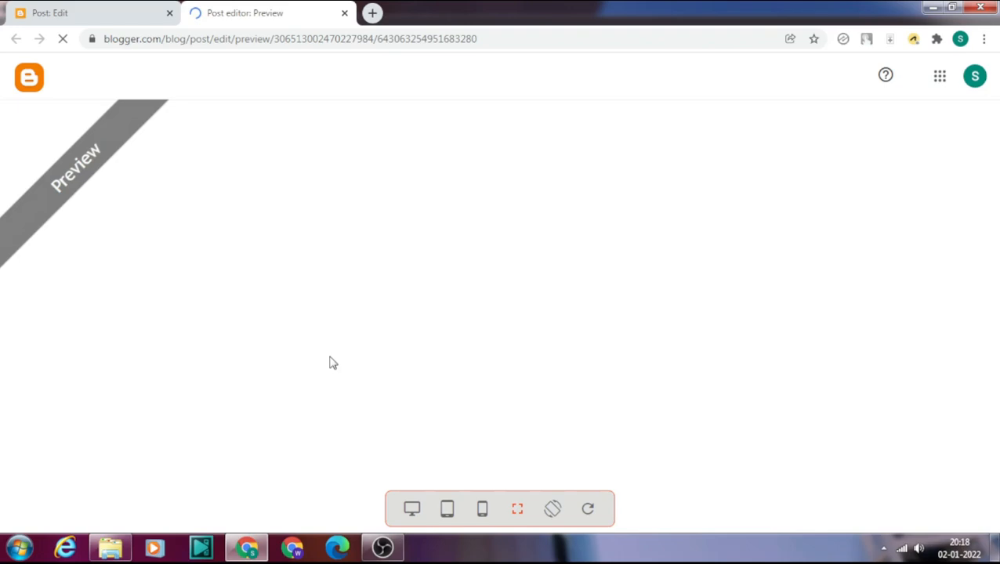